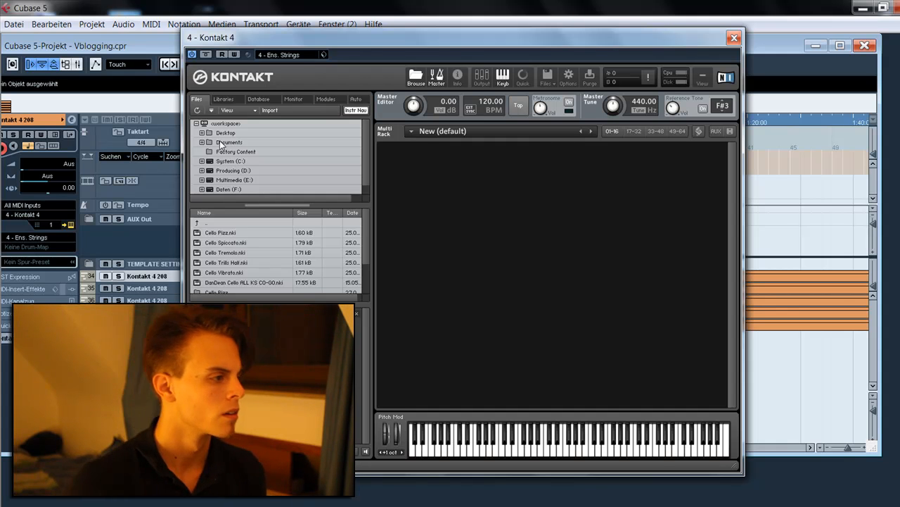
{"action": "mouse_move", "coordinate": [453, 184]}
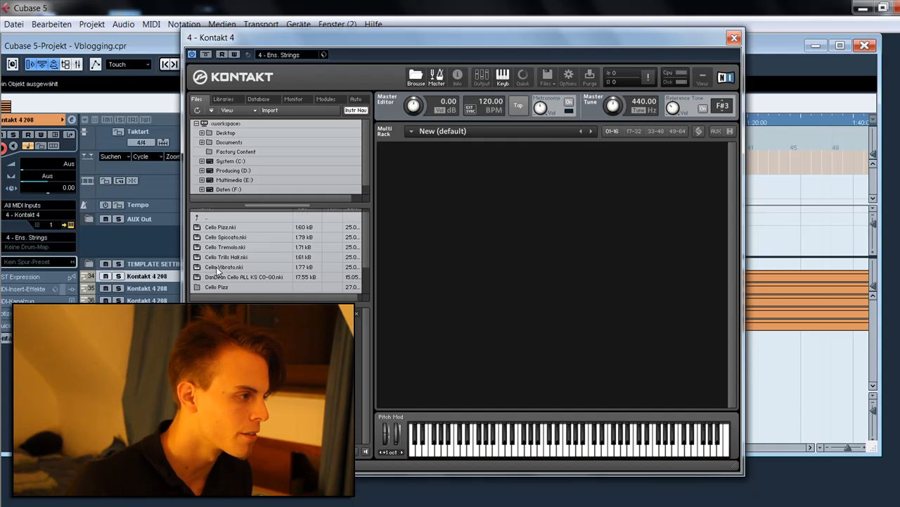
Step: Load Cello Vibrato and the other cello articulation patches from the browser into the rack
{"action": "double_click", "coordinate": [224, 267]}
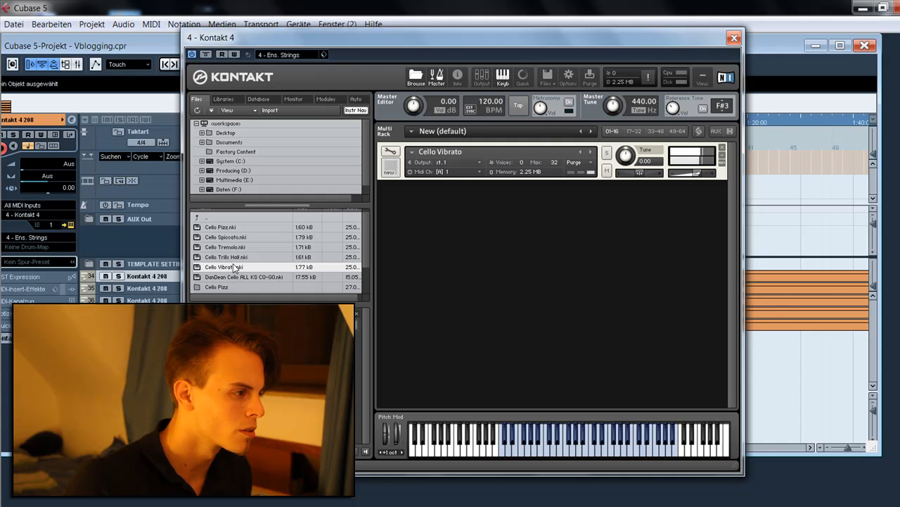
{"action": "left_click", "coordinate": [226, 267]}
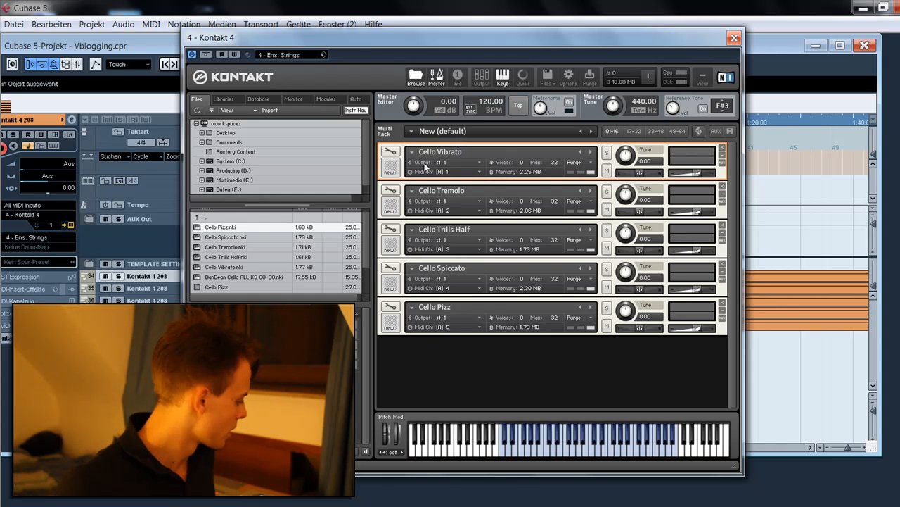
{"action": "mouse_move", "coordinate": [433, 217]}
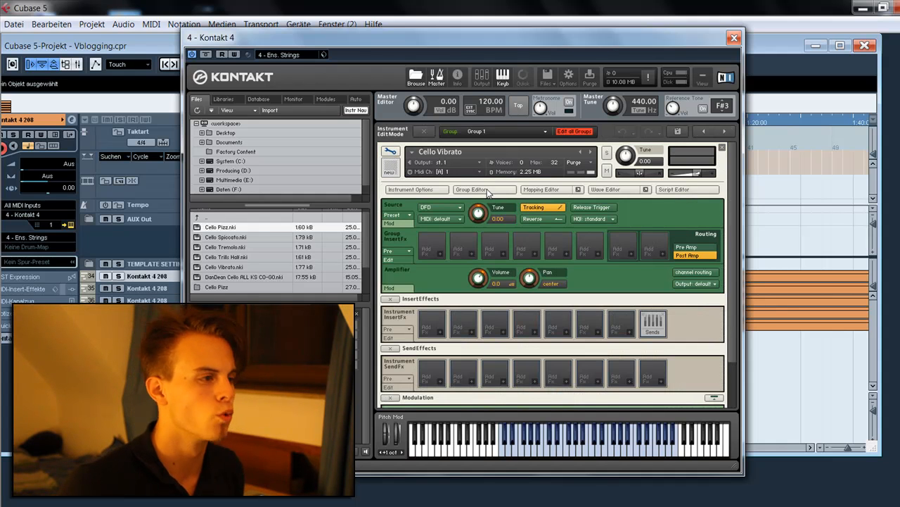
Step: Show the Vibrato instrument's groups and rename its group to 'Vibrato'
{"action": "left_click", "coordinate": [472, 188]}
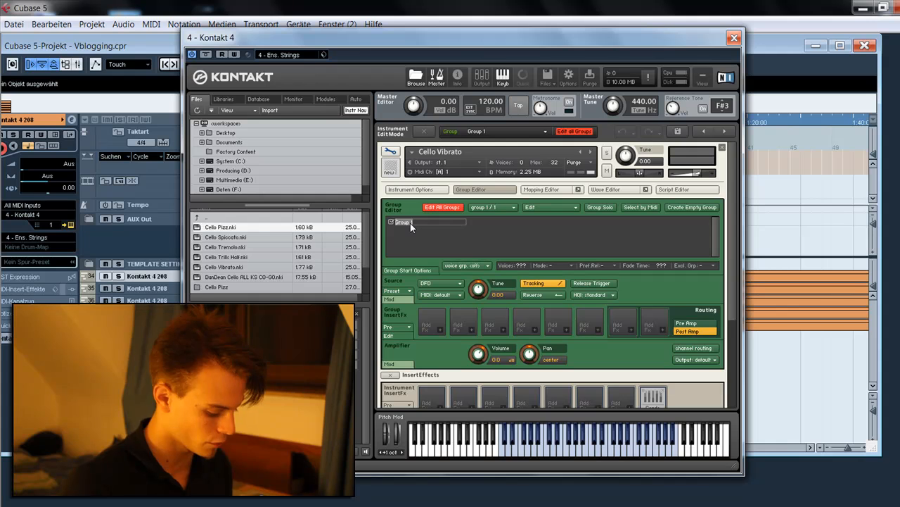
{"action": "type", "text": "Vibrato"}
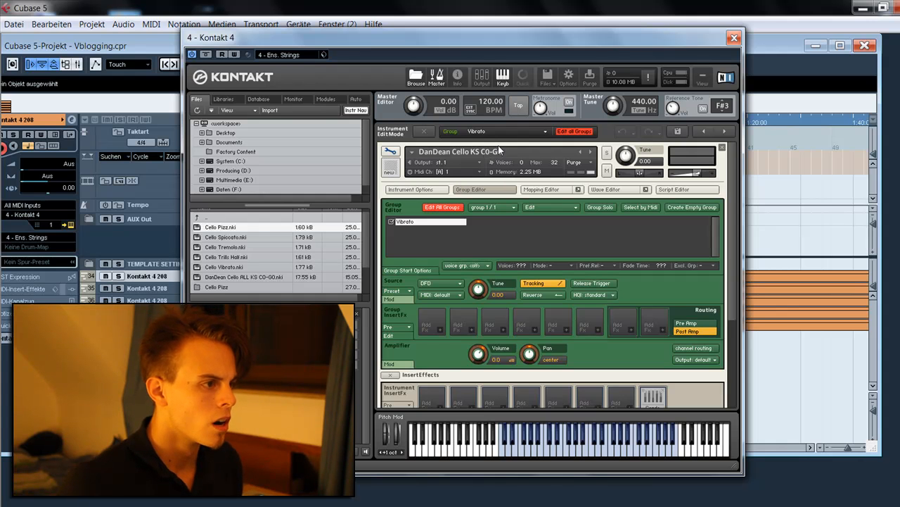
{"action": "mouse_move", "coordinate": [414, 210]}
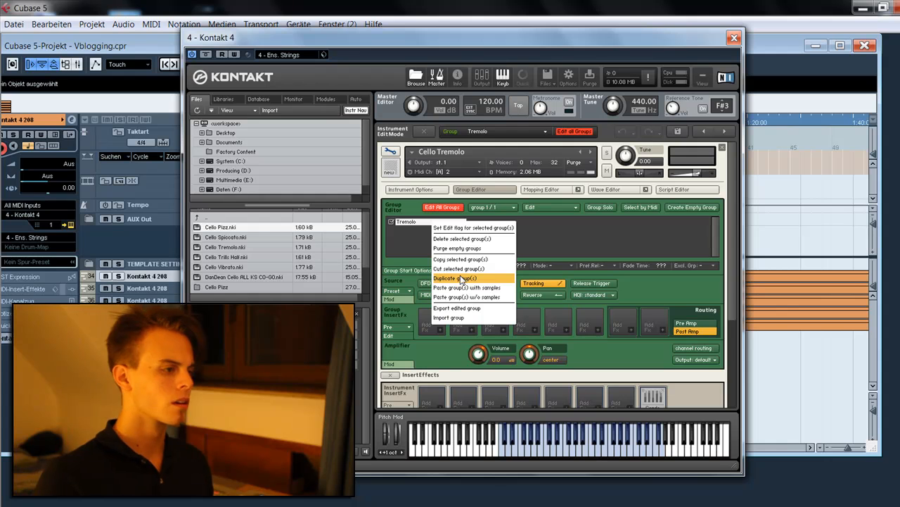
{"action": "mouse_move", "coordinate": [460, 259]}
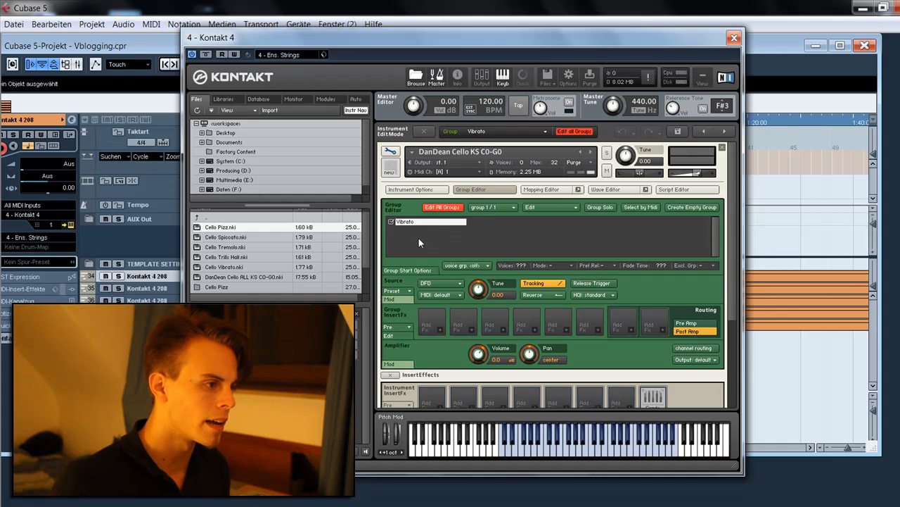
Step: Paste the Tremolo group with its samples into DanDean Cello KS C0-G0's Group Editor
{"action": "right_click", "coordinate": [429, 232]}
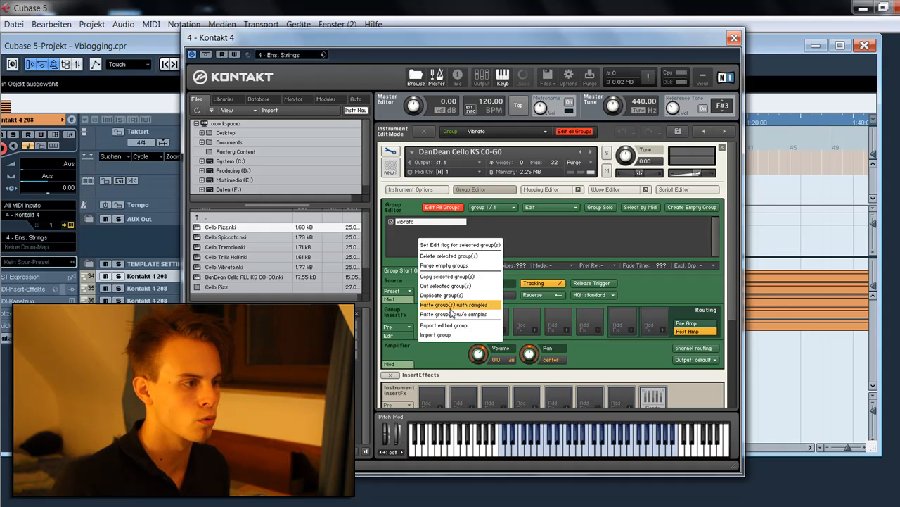
{"action": "left_click", "coordinate": [454, 303]}
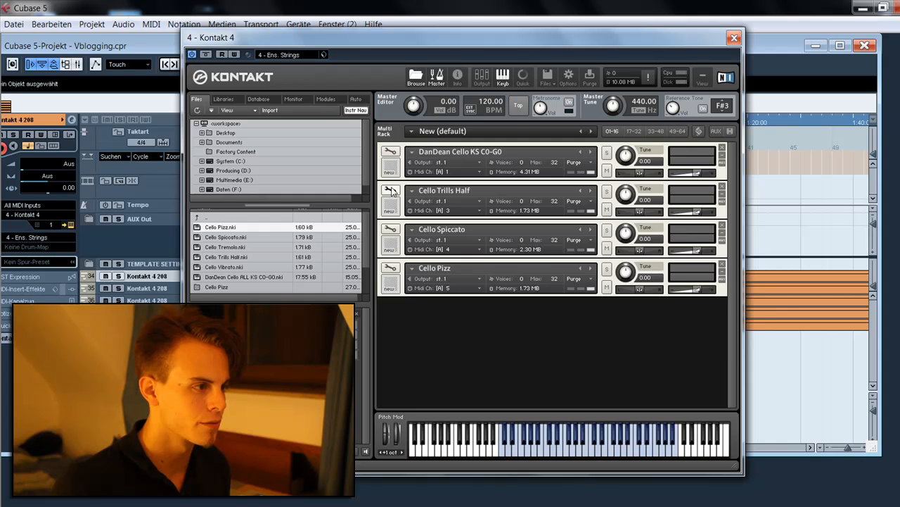
Step: Rename Cello Trills Half's Group 1 to 'Trill' and paste it with samples into DanDean
{"action": "left_click", "coordinate": [391, 191]}
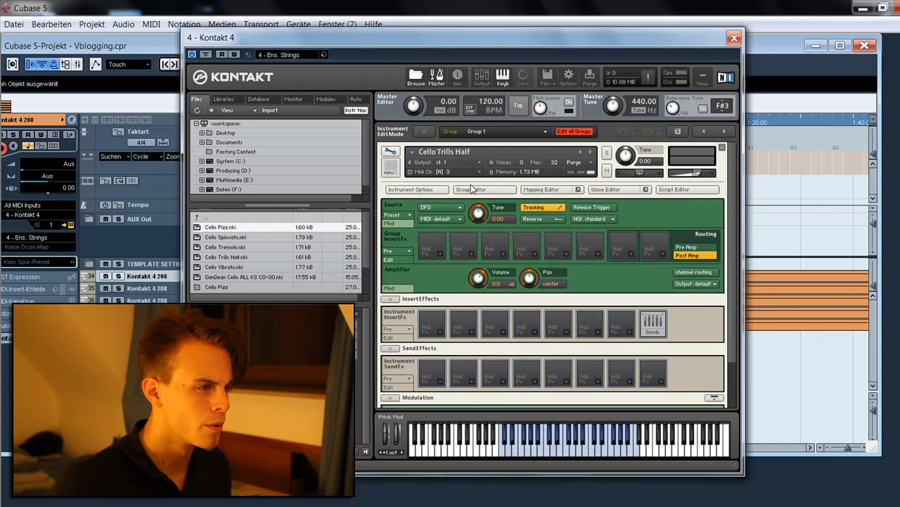
{"action": "left_click", "coordinate": [483, 188]}
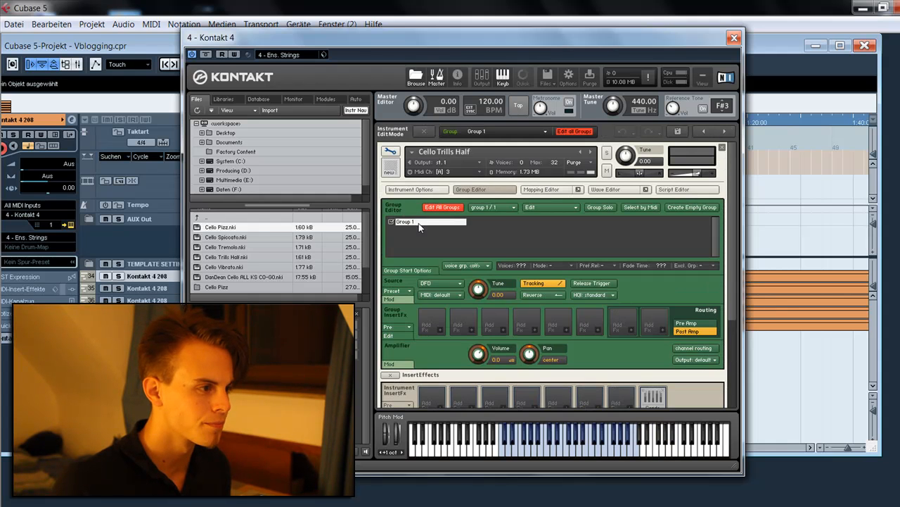
{"action": "double_click", "coordinate": [404, 221]}
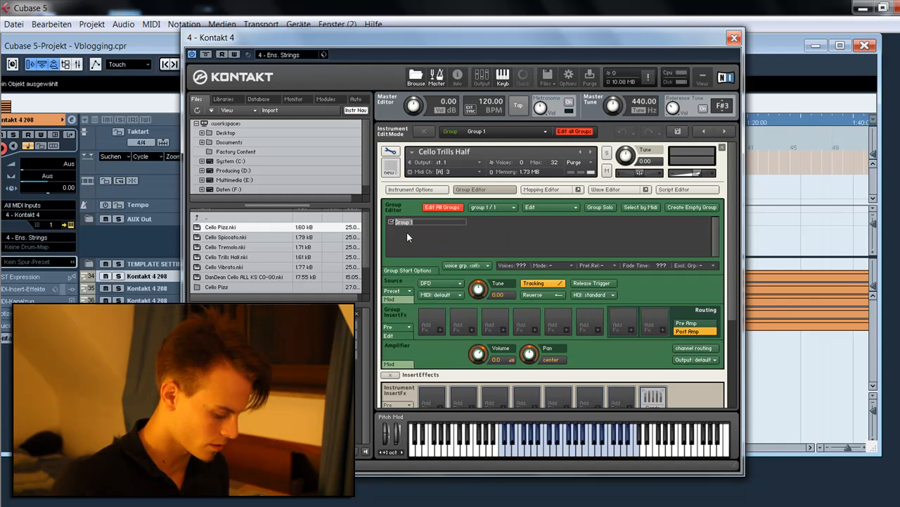
{"action": "type", "text": "Trill"}
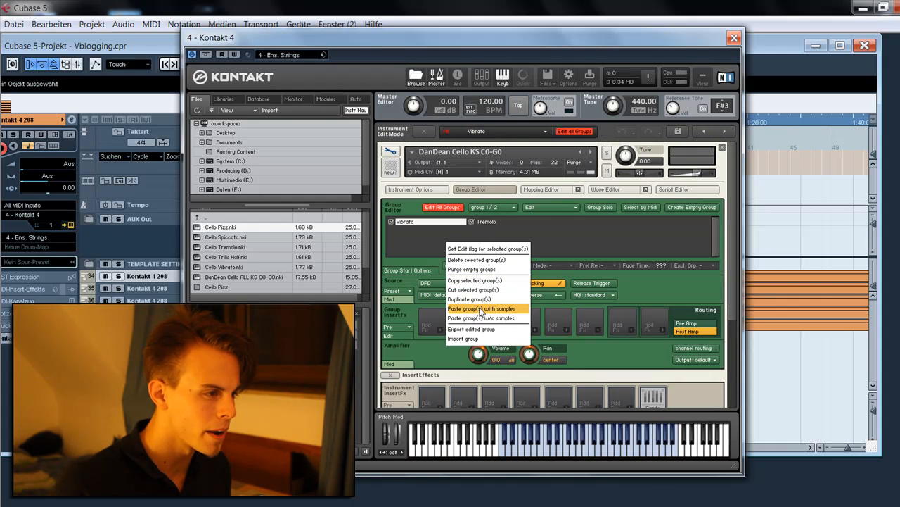
{"action": "left_click", "coordinate": [482, 308]}
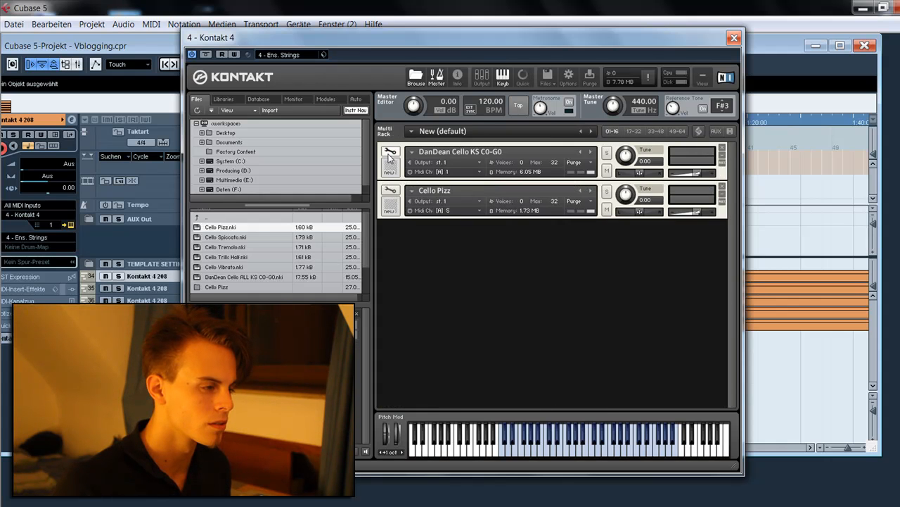
Step: Take Cello Pizz's group and paste it with samples into DanDean Cello KS C0-G0
{"action": "left_click", "coordinate": [389, 152]}
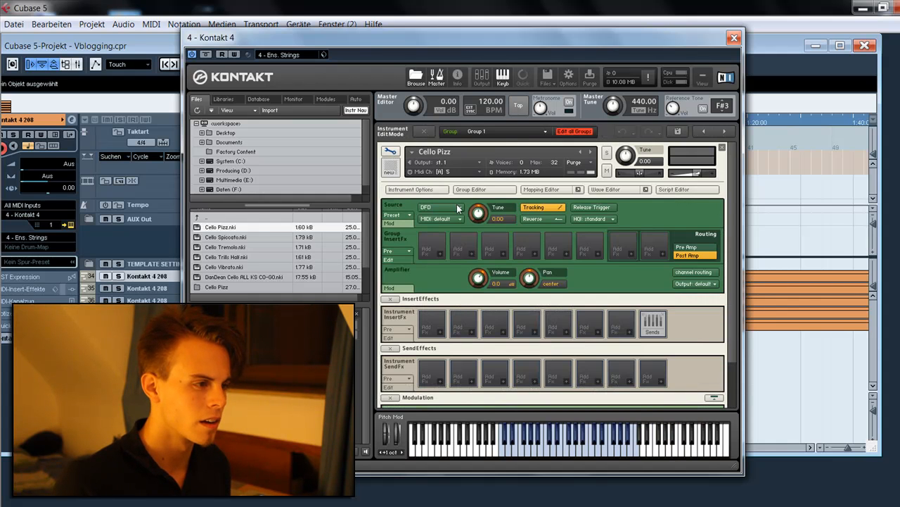
{"action": "left_click", "coordinate": [484, 189]}
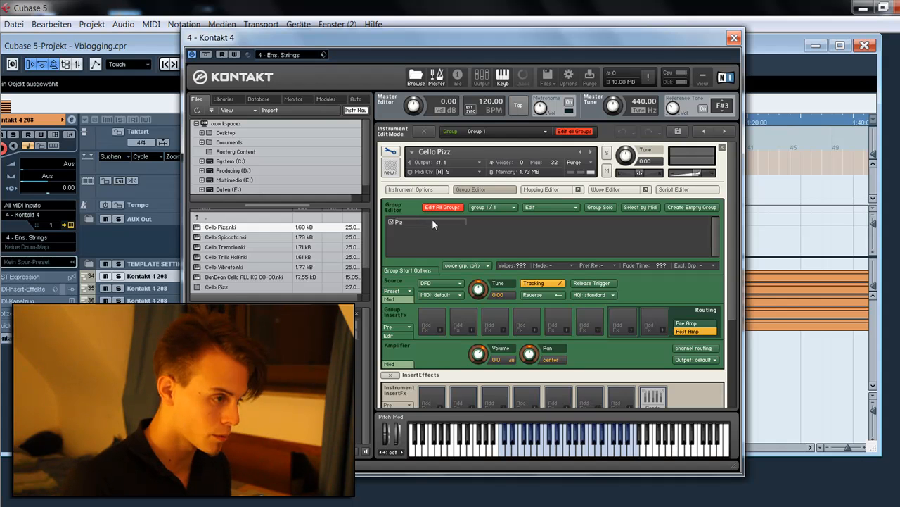
{"action": "right_click", "coordinate": [425, 222]}
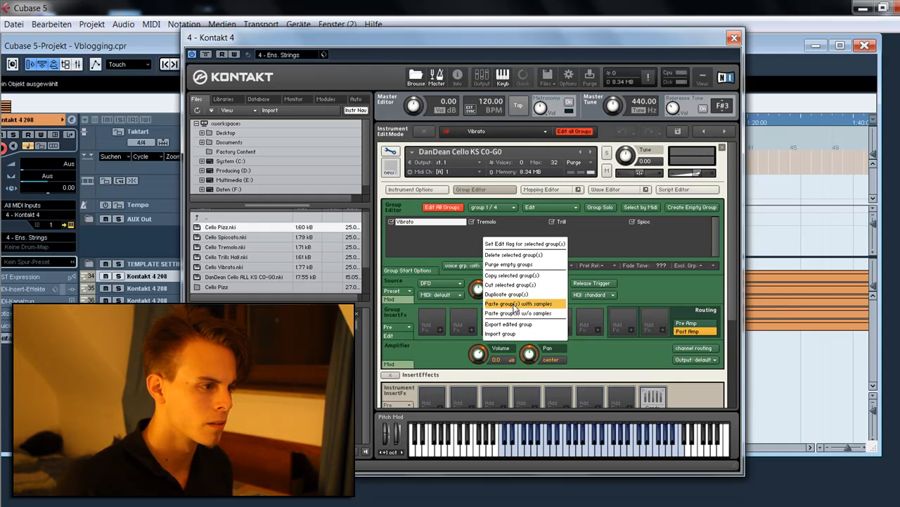
{"action": "left_click", "coordinate": [519, 304]}
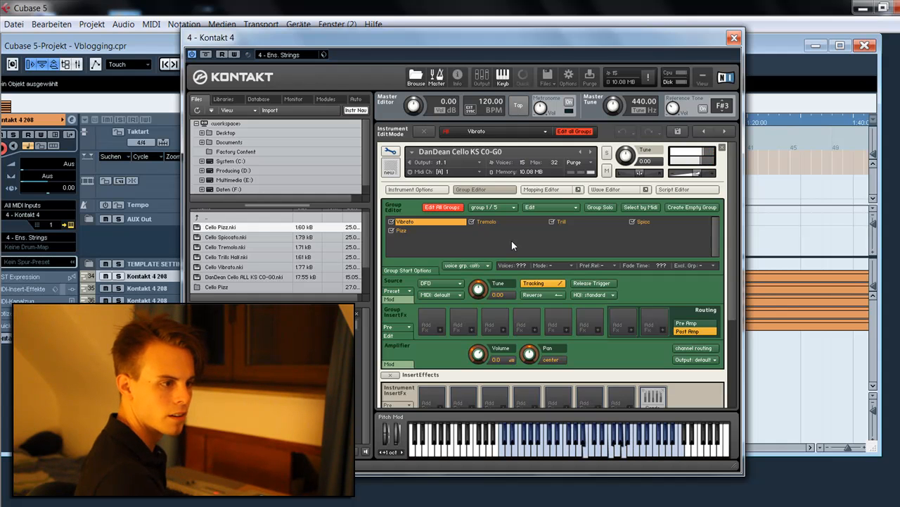
Step: Select the Vibrato group's name in DanDean Cello KS C0-G0's Group Editor
{"action": "left_click", "coordinate": [392, 221]}
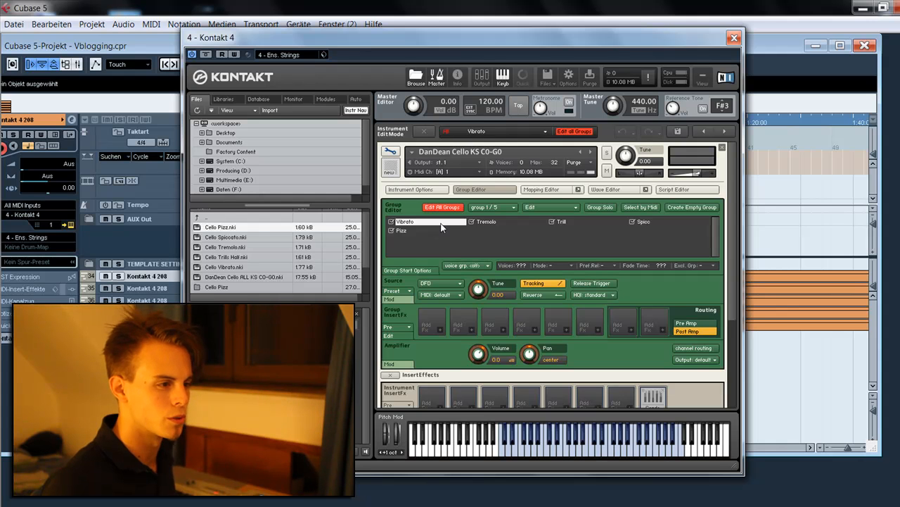
{"action": "left_click", "coordinate": [405, 222]}
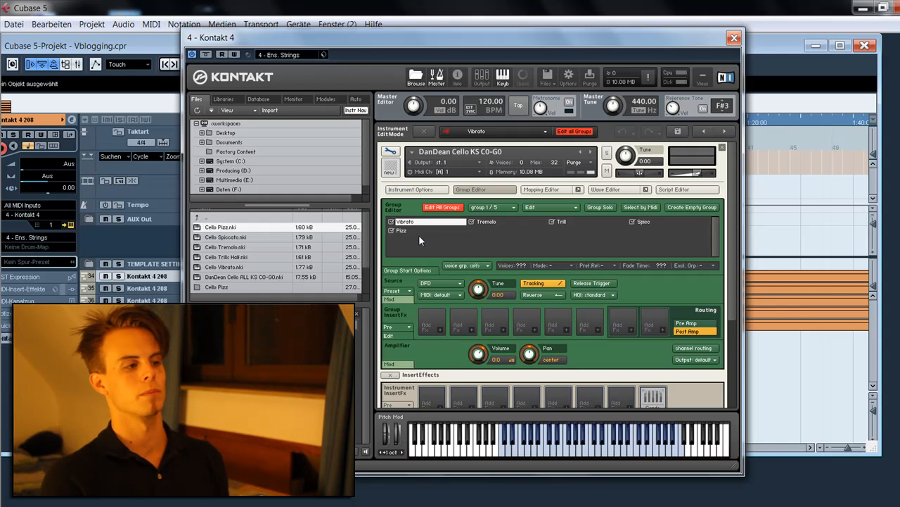
{"action": "mouse_move", "coordinate": [413, 231]}
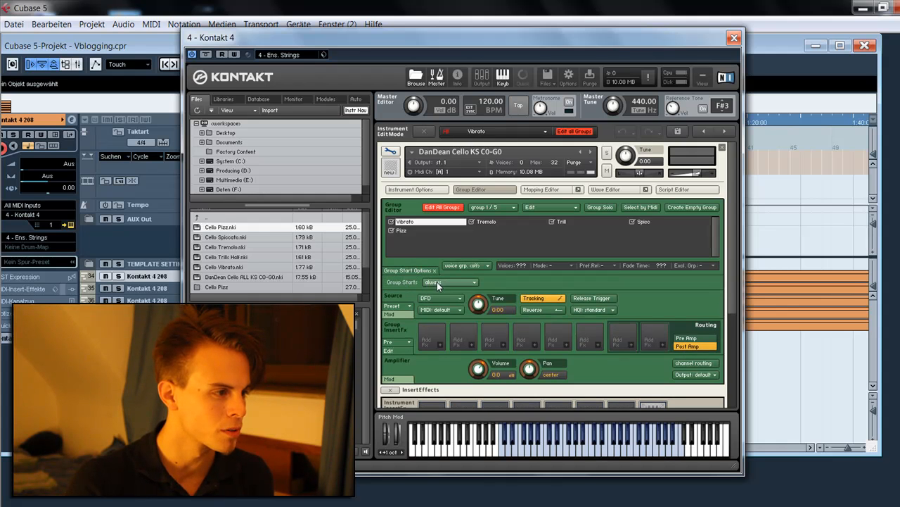
Step: Set the Vibrato group to 'start on key' with the key range left at C0–C0
{"action": "left_click", "coordinate": [450, 282]}
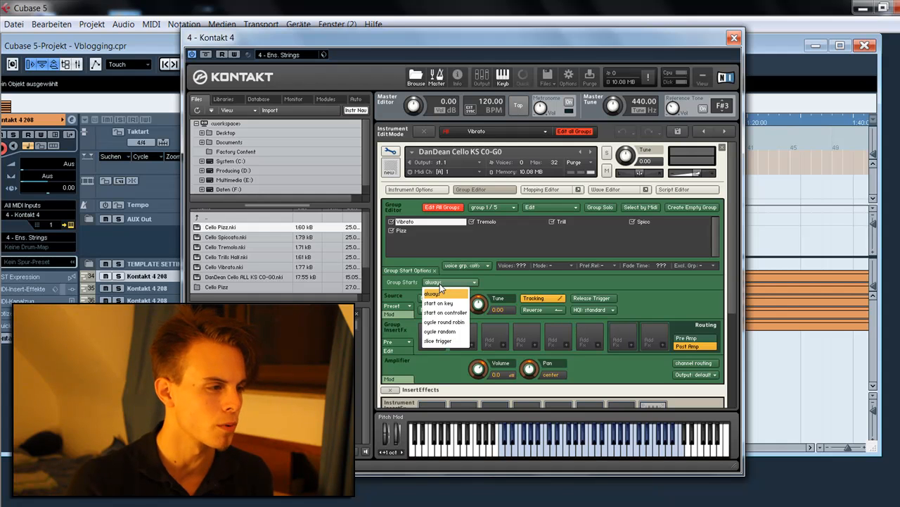
{"action": "mouse_move", "coordinate": [439, 303]}
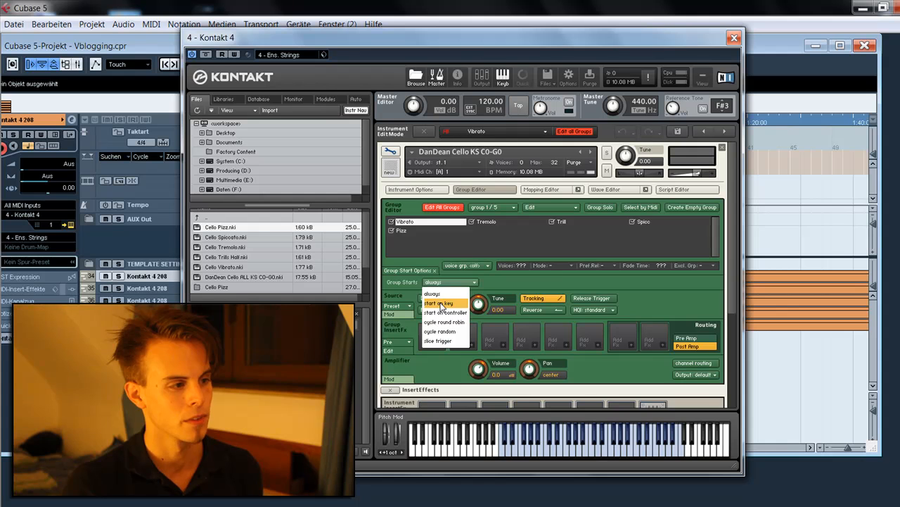
{"action": "left_click", "coordinate": [439, 302]}
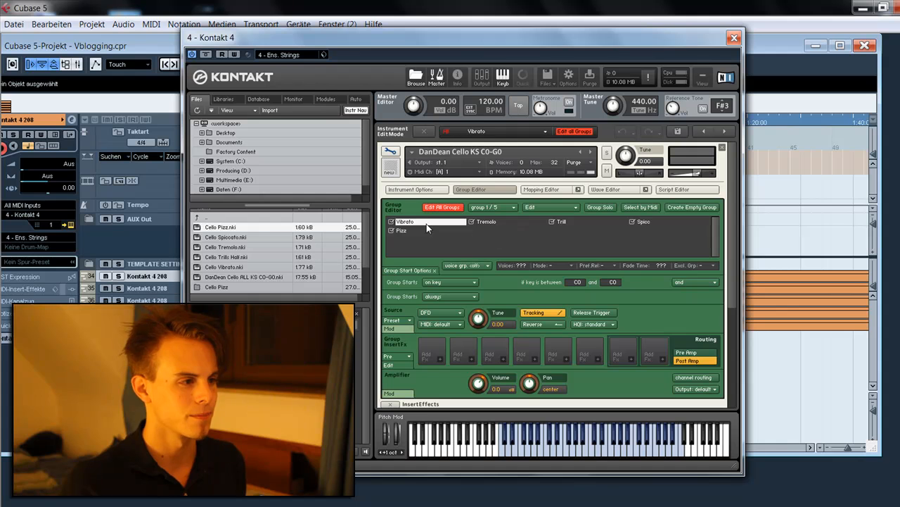
{"action": "mouse_move", "coordinate": [418, 225]}
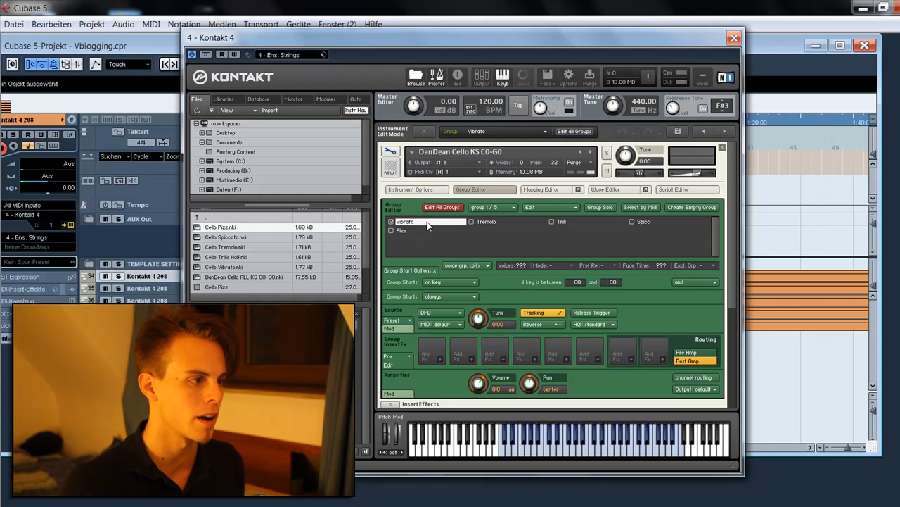
{"action": "mouse_move", "coordinate": [432, 243]}
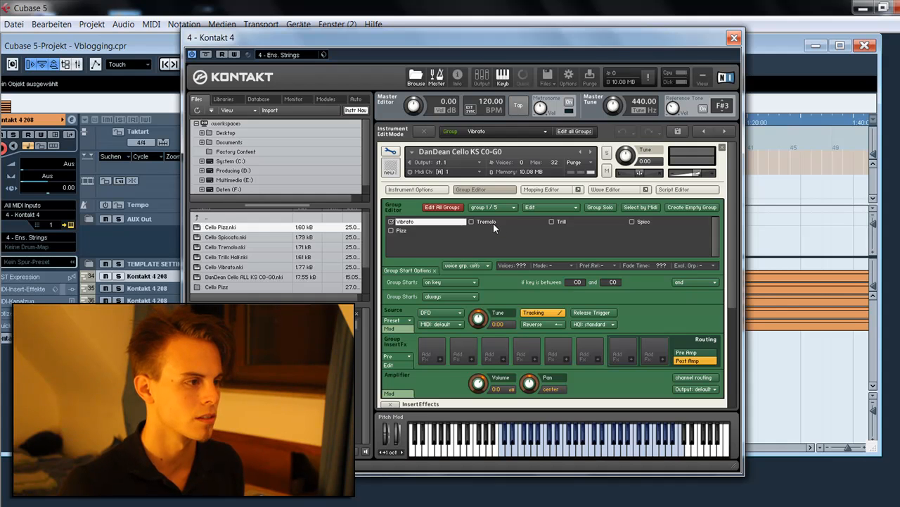
{"action": "mouse_move", "coordinate": [493, 225]}
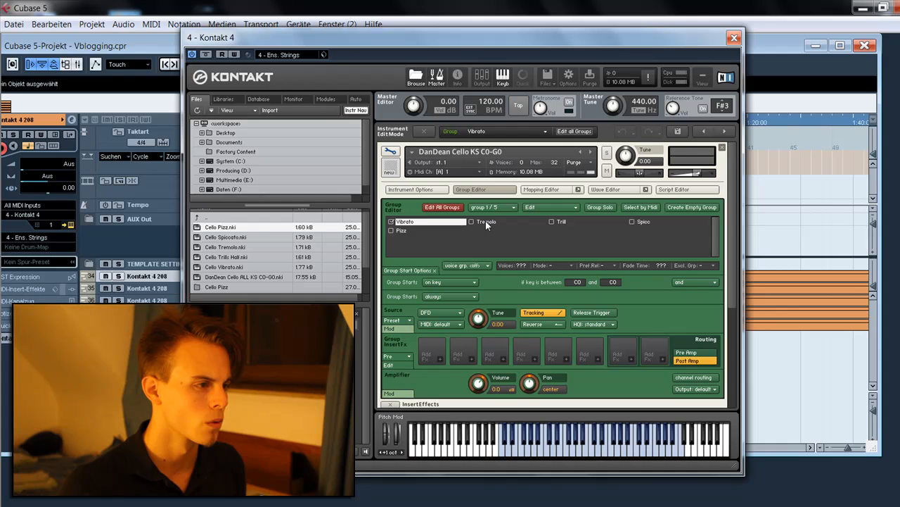
Step: Select the Tremolo group for its key switch, then reselect the Vibrato group
{"action": "left_click", "coordinate": [471, 222]}
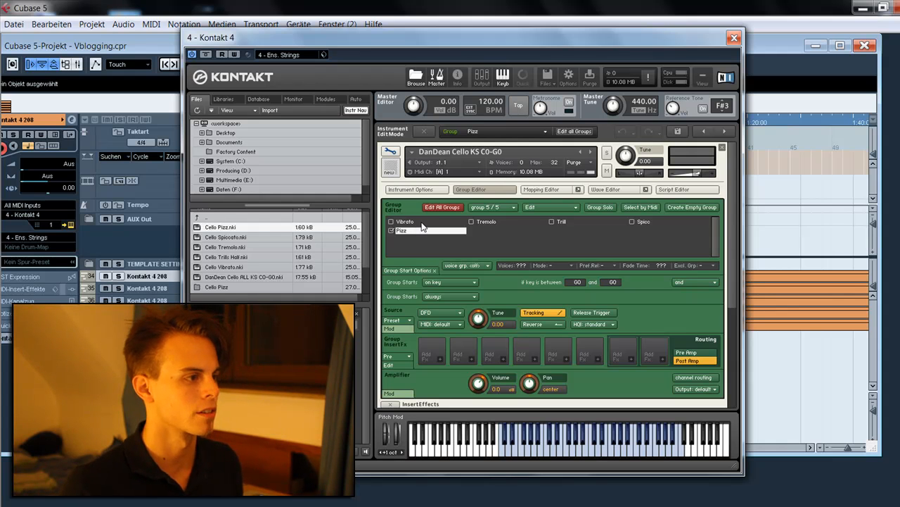
{"action": "left_click", "coordinate": [391, 221]}
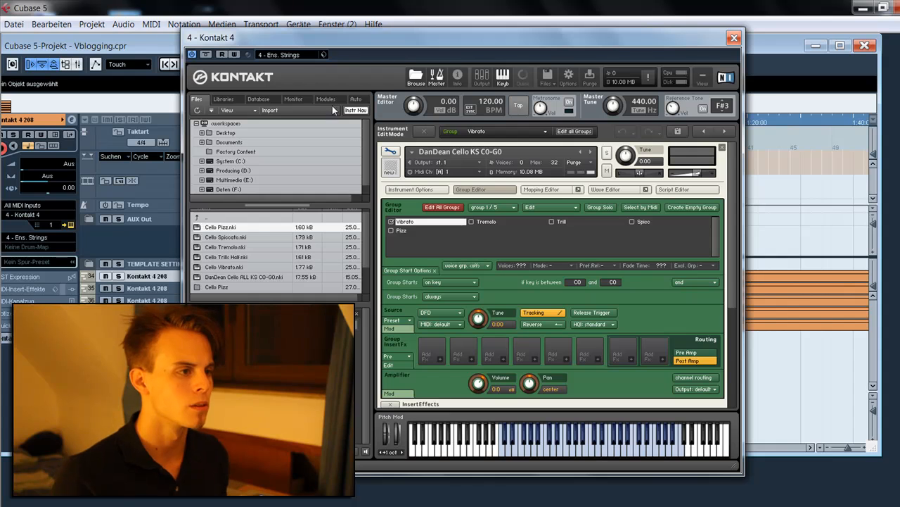
{"action": "mouse_move", "coordinate": [622, 139]}
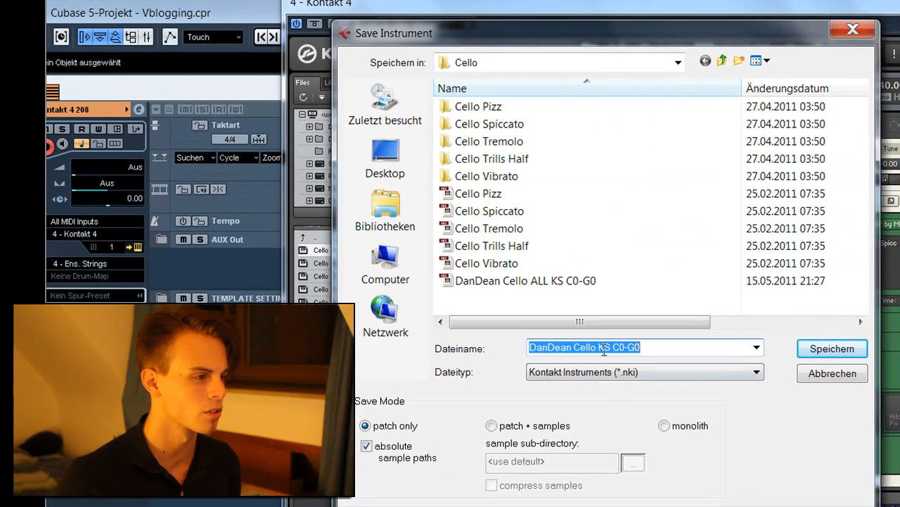
Step: Save the instrument as patch only, overwriting DanDean Cello ALL KS C0-G0.nki
{"action": "left_click", "coordinate": [525, 280]}
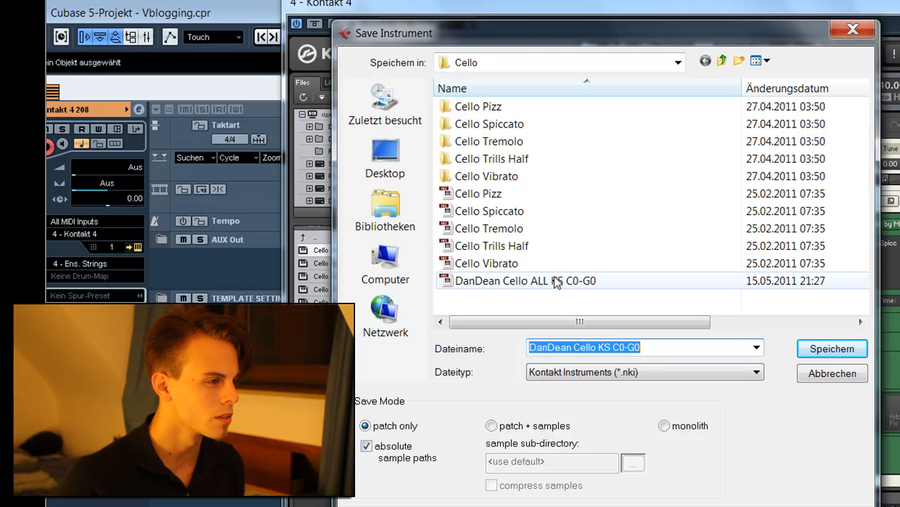
{"action": "left_click", "coordinate": [526, 280]}
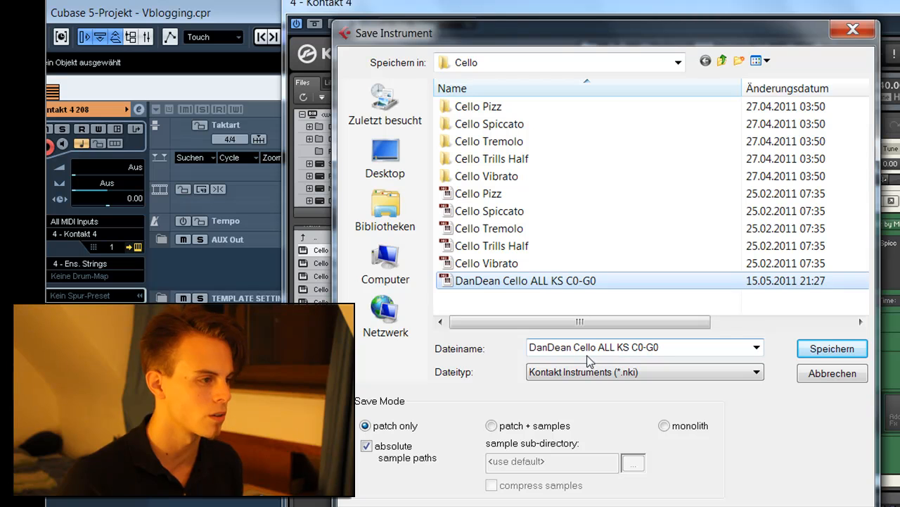
{"action": "mouse_move", "coordinate": [611, 395]}
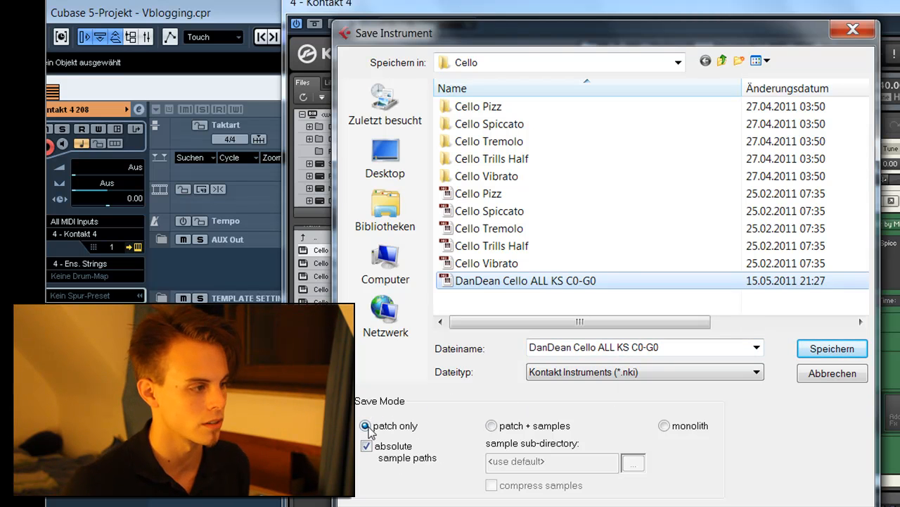
{"action": "mouse_move", "coordinate": [424, 434]}
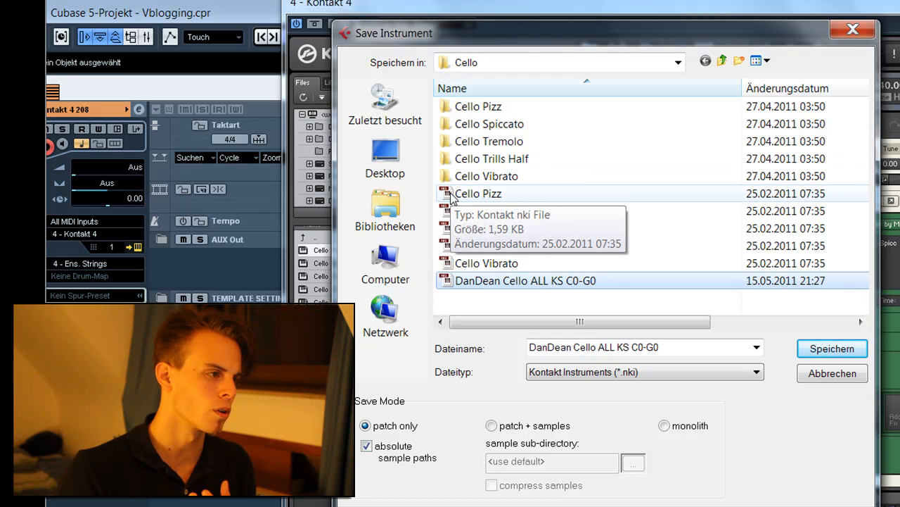
{"action": "mouse_move", "coordinate": [485, 195]}
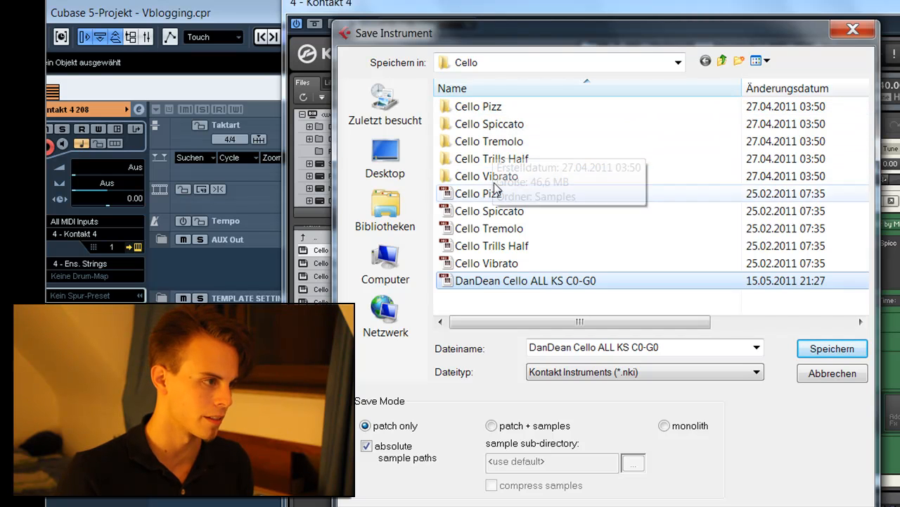
{"action": "mouse_move", "coordinate": [501, 128]}
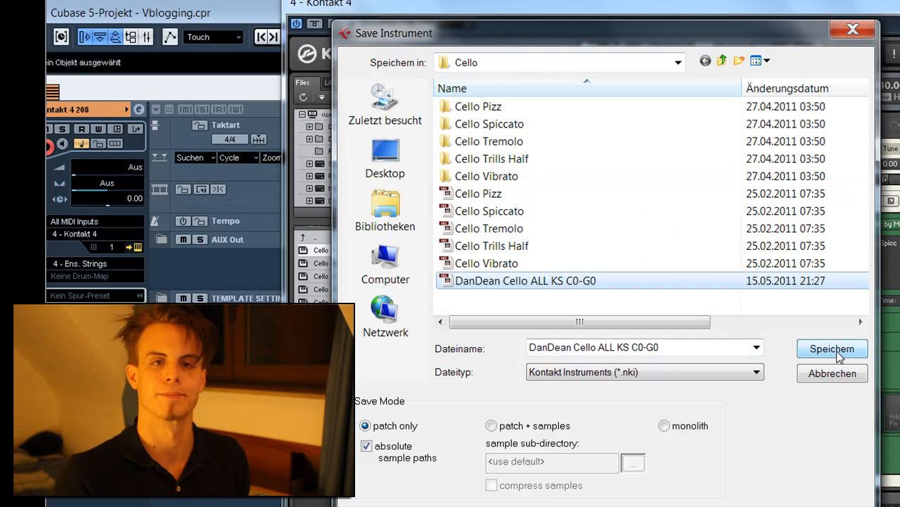
{"action": "left_click", "coordinate": [832, 348]}
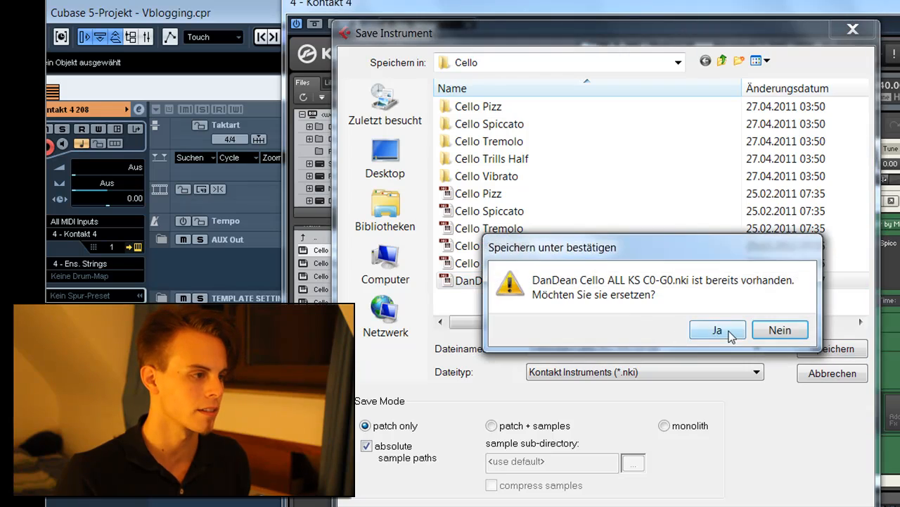
{"action": "left_click", "coordinate": [717, 330]}
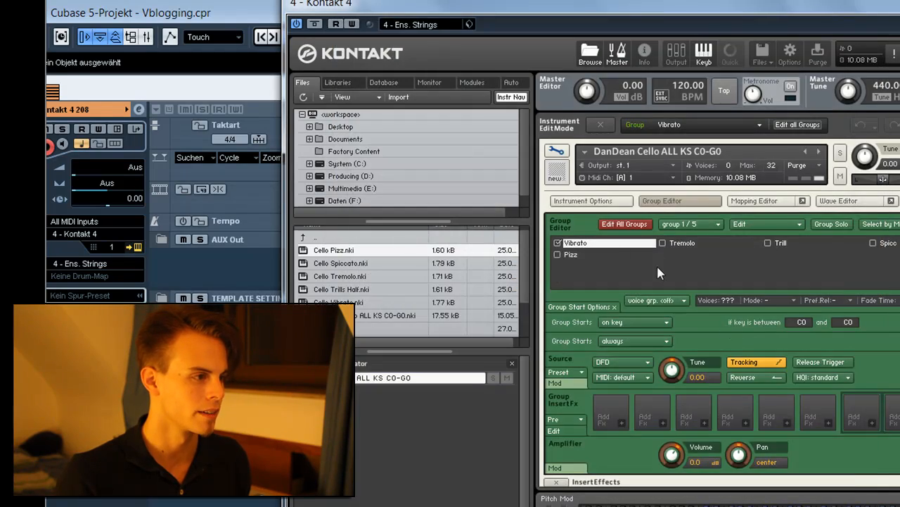